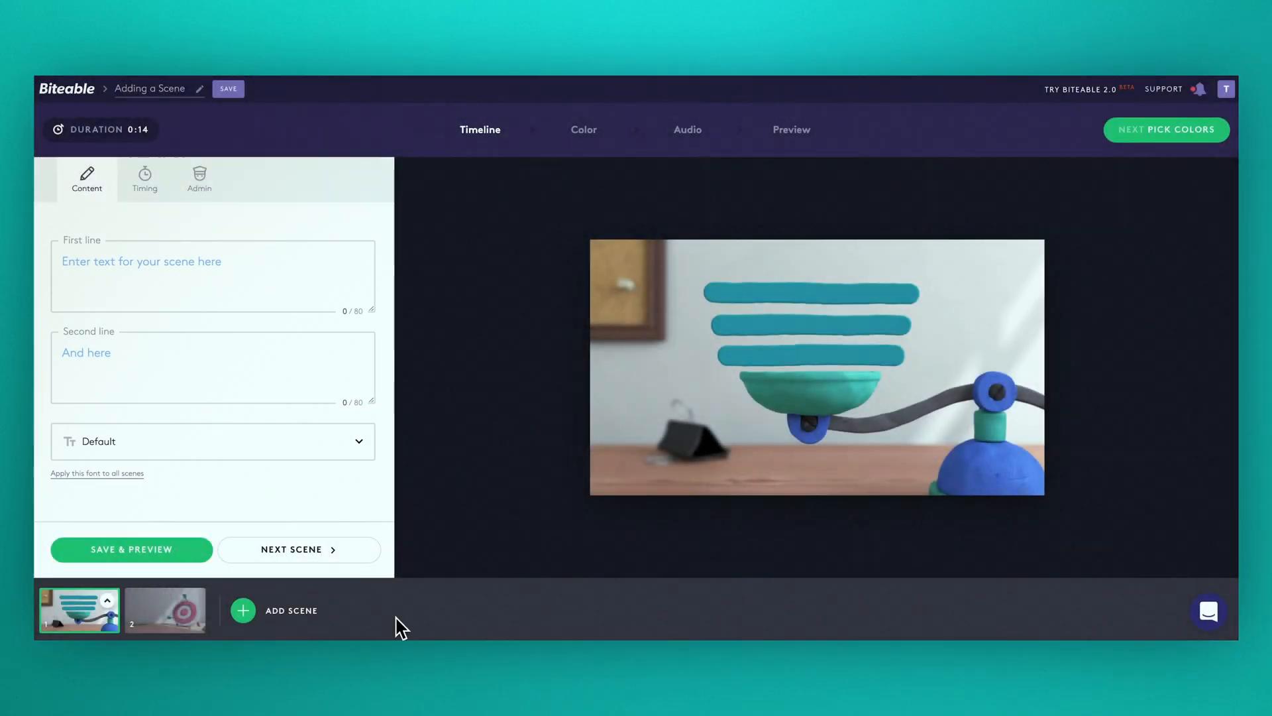
mouse_move(501, 631)
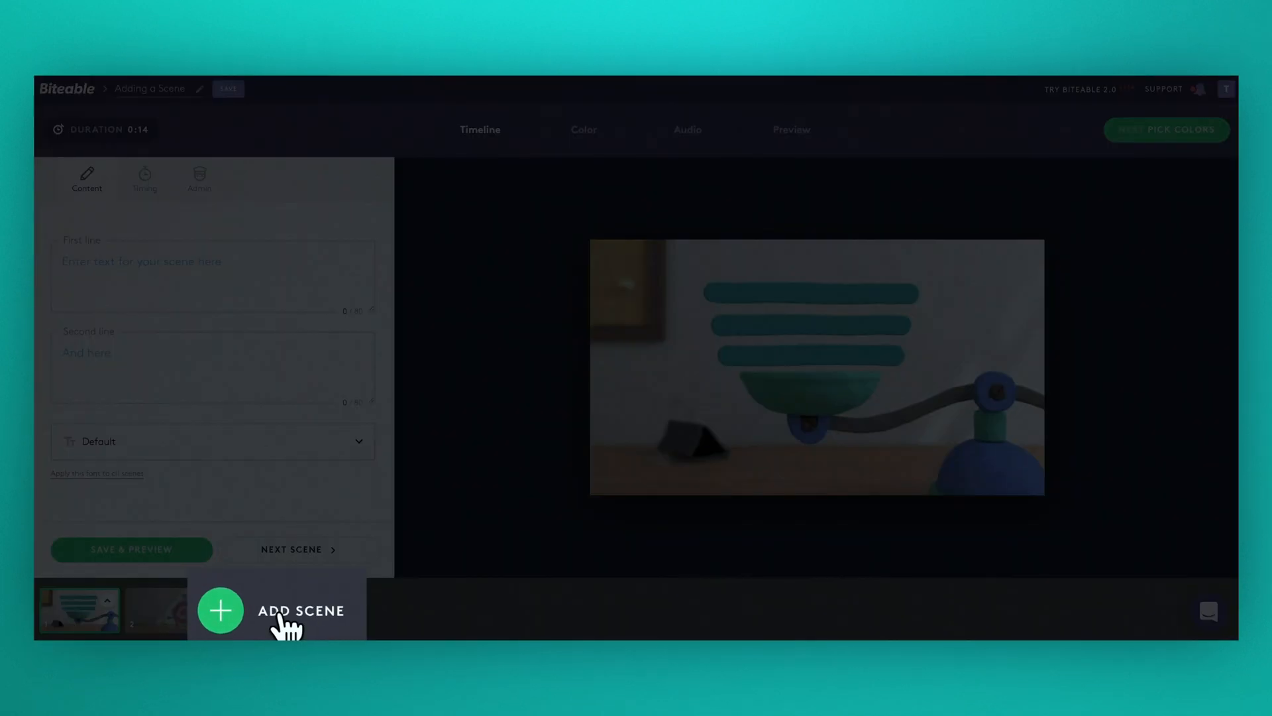
Start adding a new scene so the scene picker with animation categories appears
left_click(220, 610)
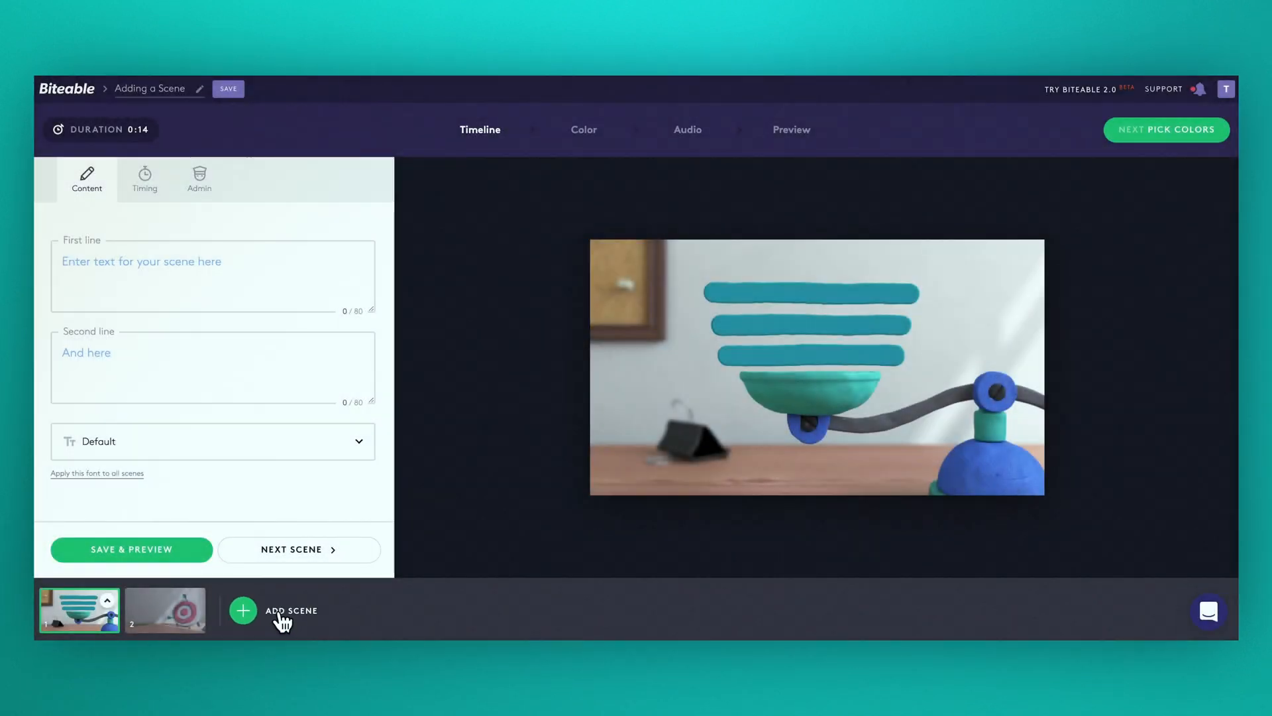
left_click(241, 609)
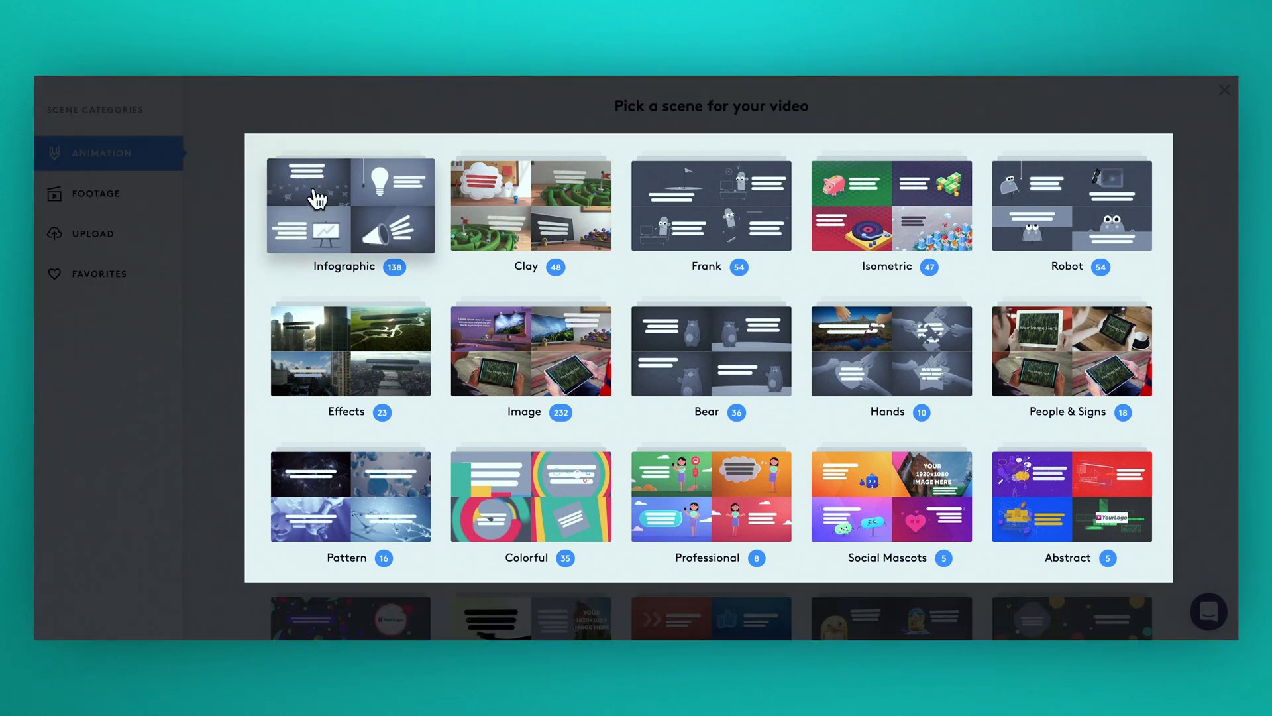
mouse_move(868, 204)
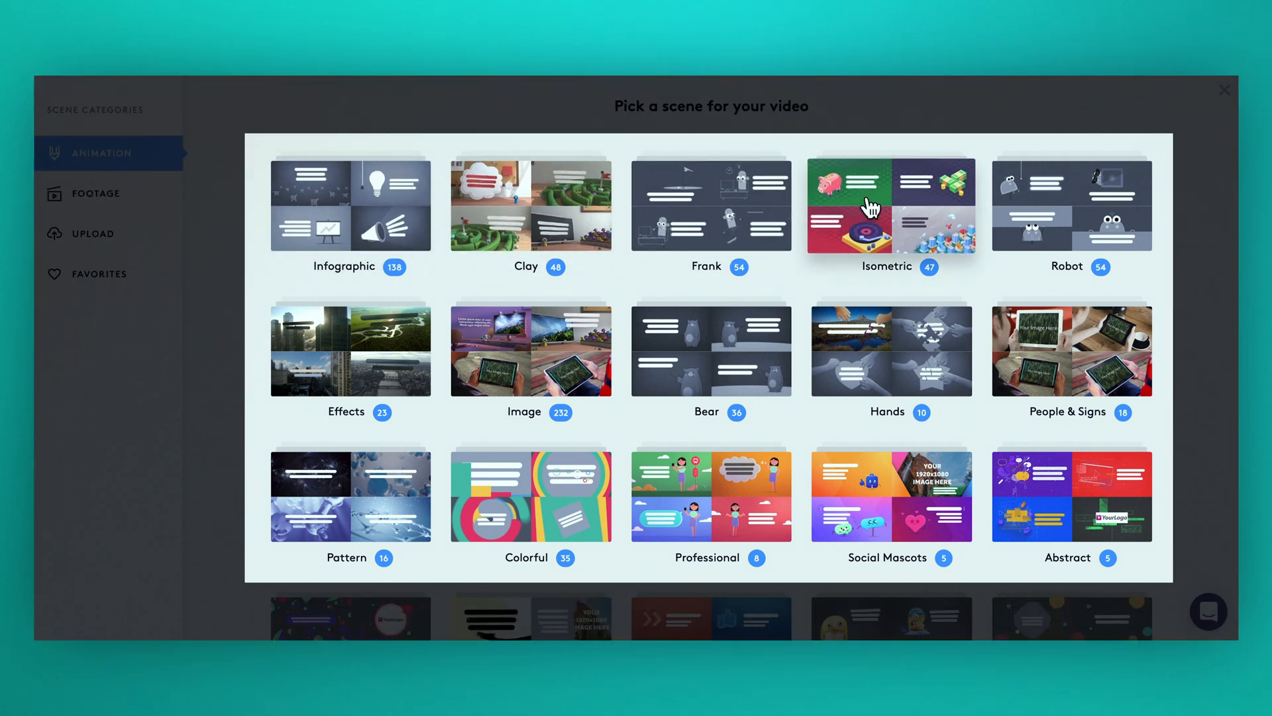
mouse_move(742, 201)
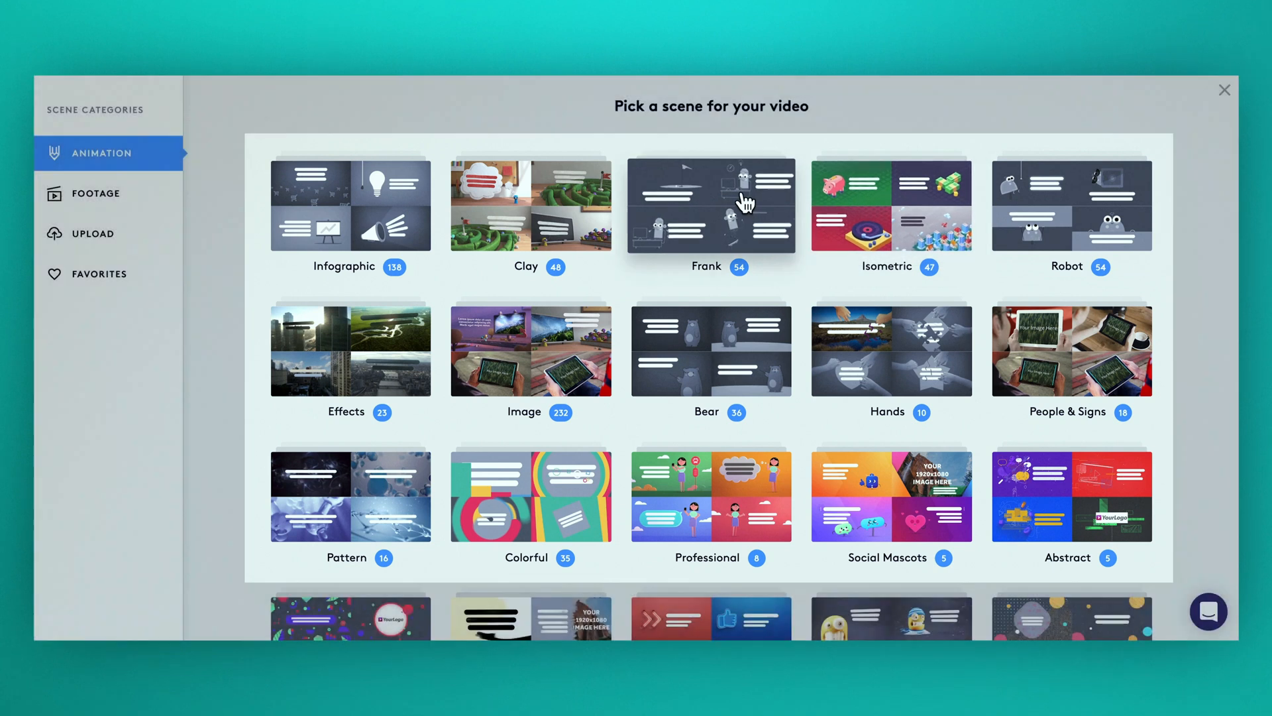
Browse into the Clay category to see its individual clay-style scenes
left_click(710, 205)
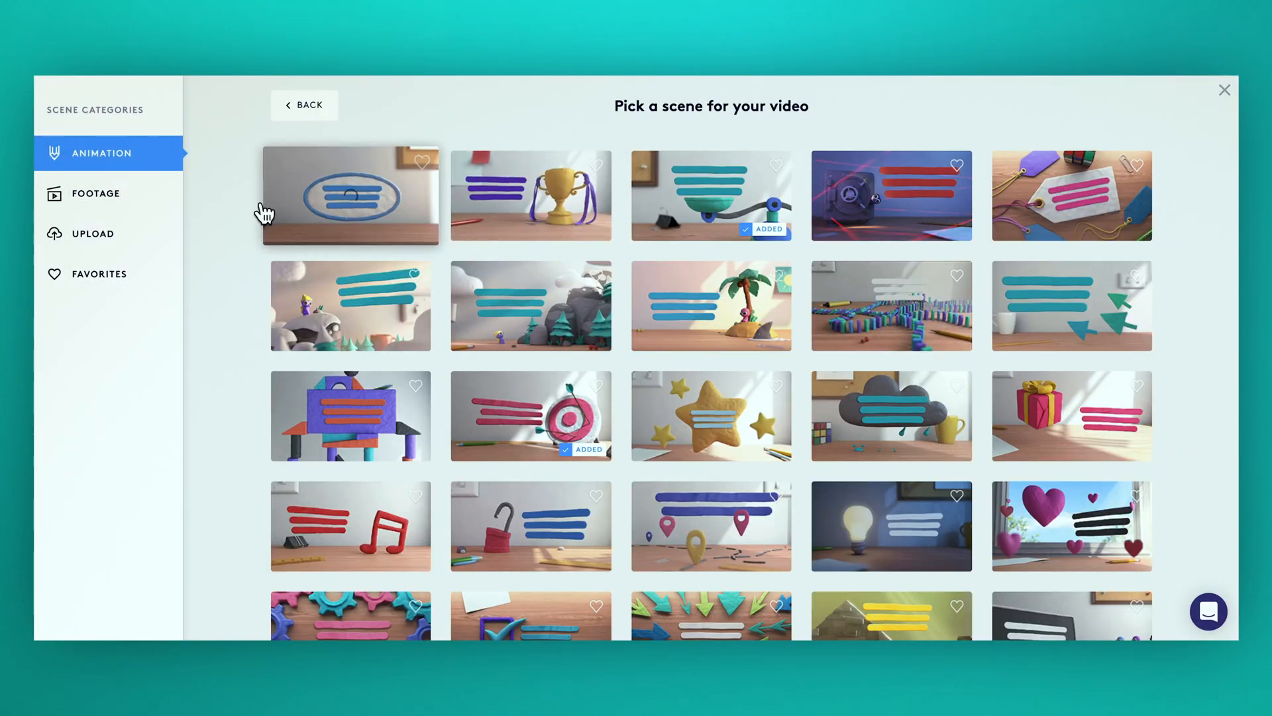
mouse_move(236, 439)
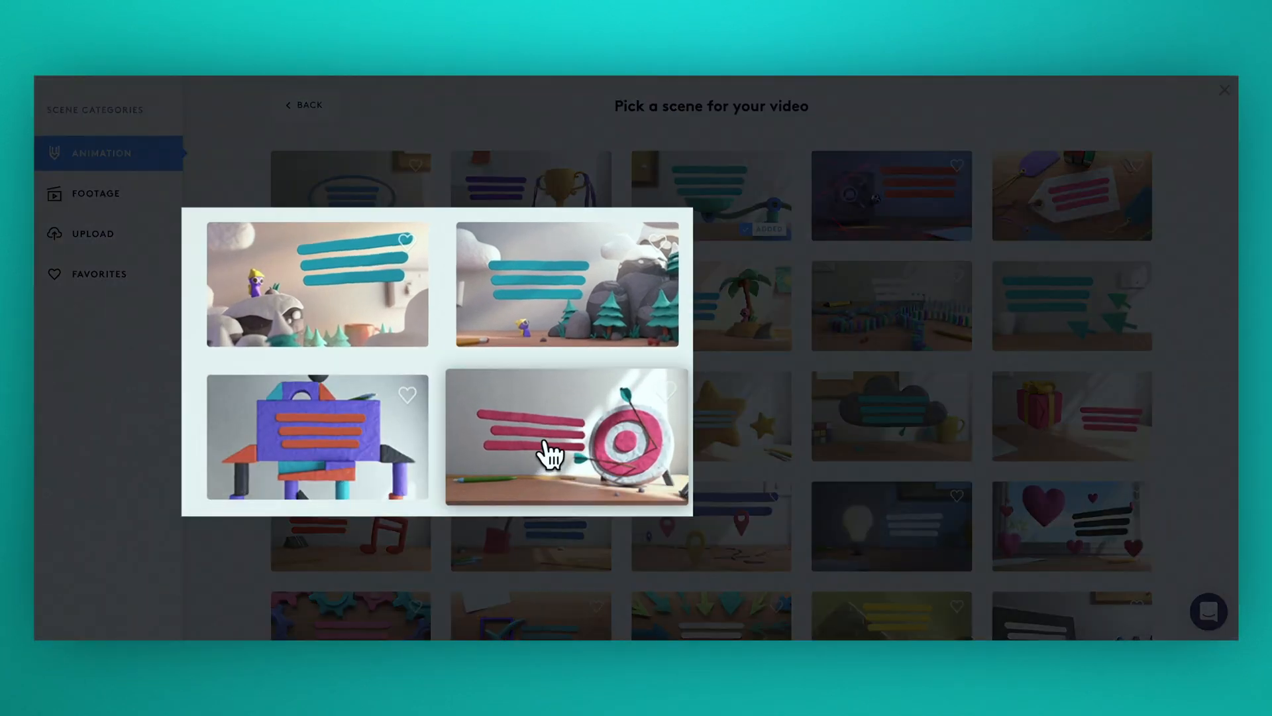
left_click(565, 435)
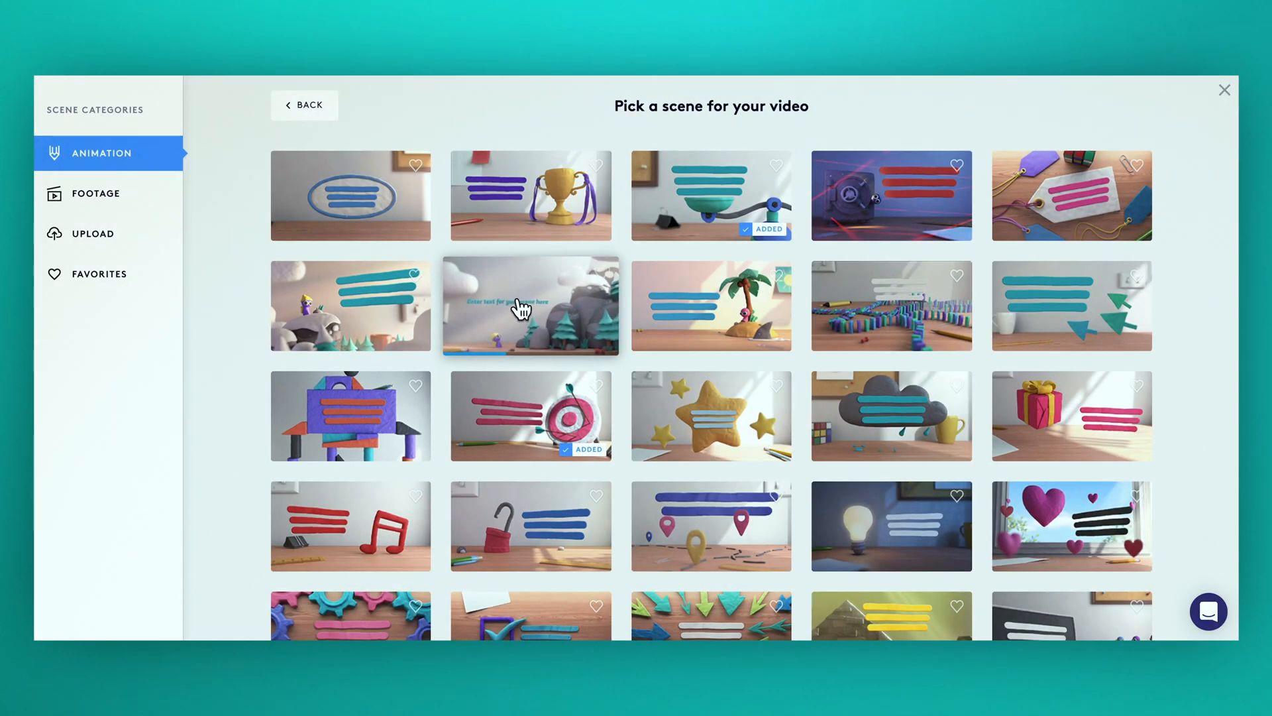
Add the clouds, grey rocks and pine trees clay scene, making a three-scene 0:22 timeline
left_click(530, 306)
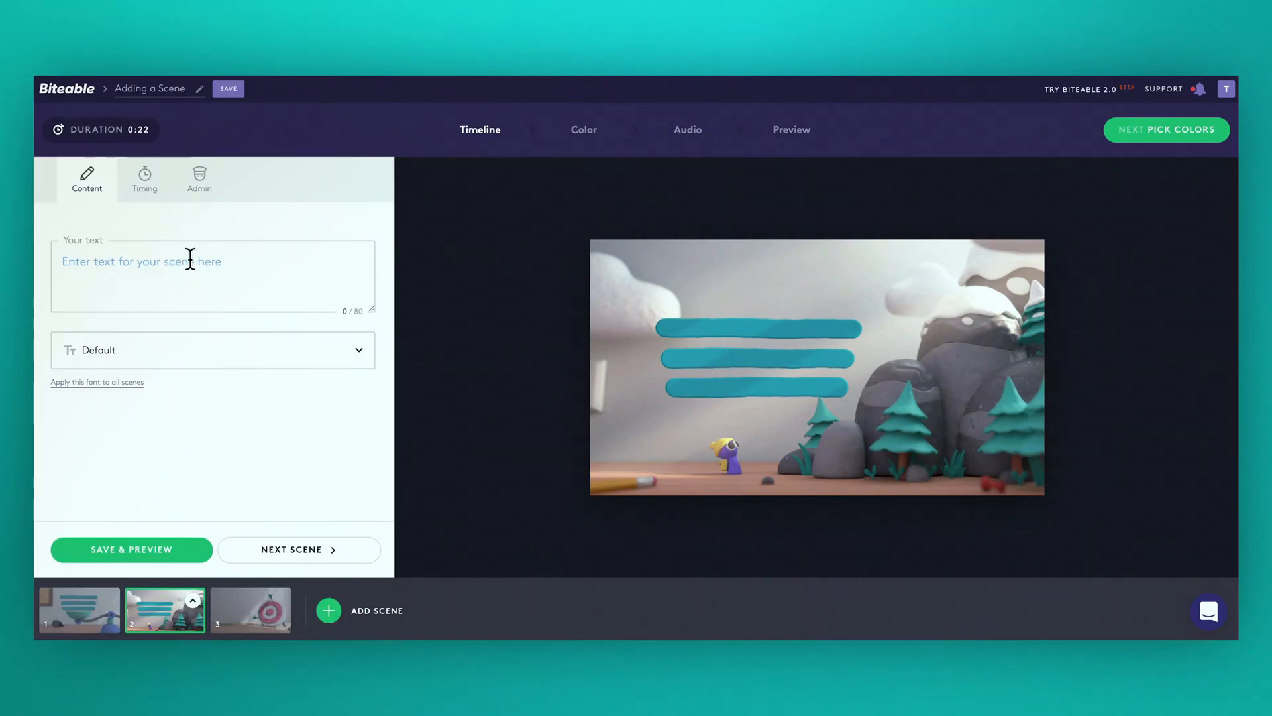
Tick Short version in the new scene's Timing options, trimming the video to 0:20
left_click(143, 179)
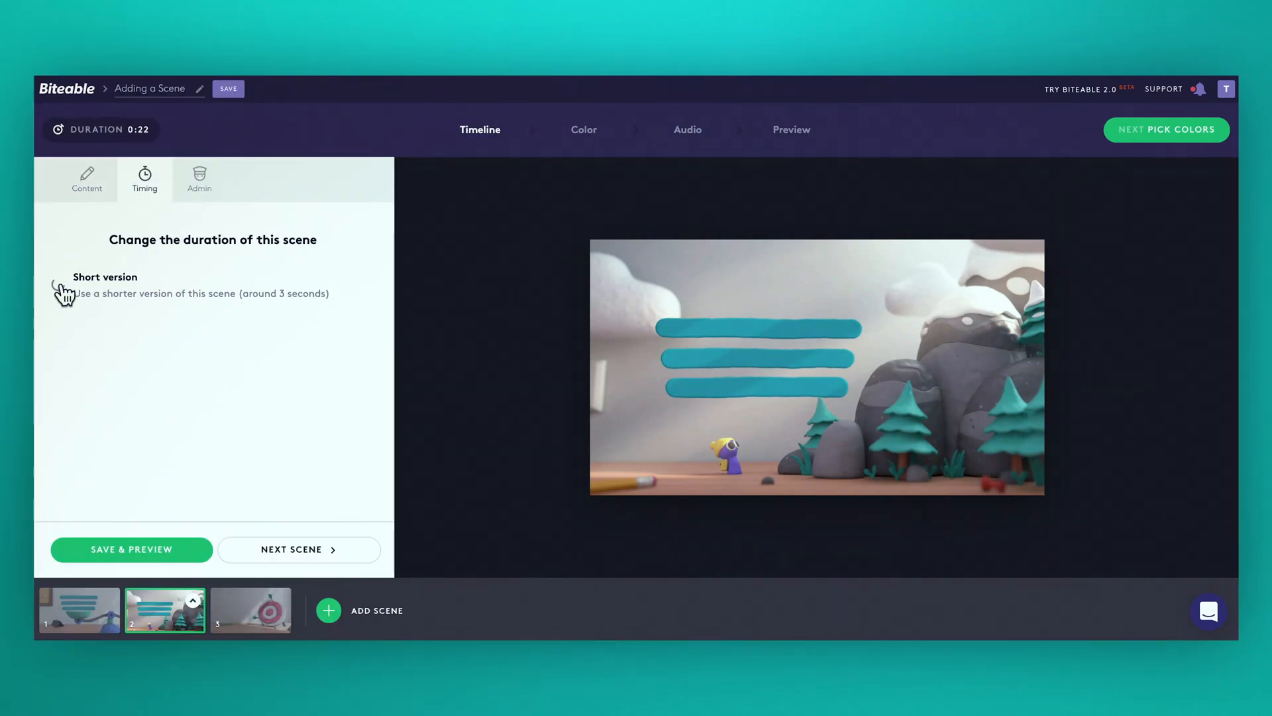
left_click(57, 284)
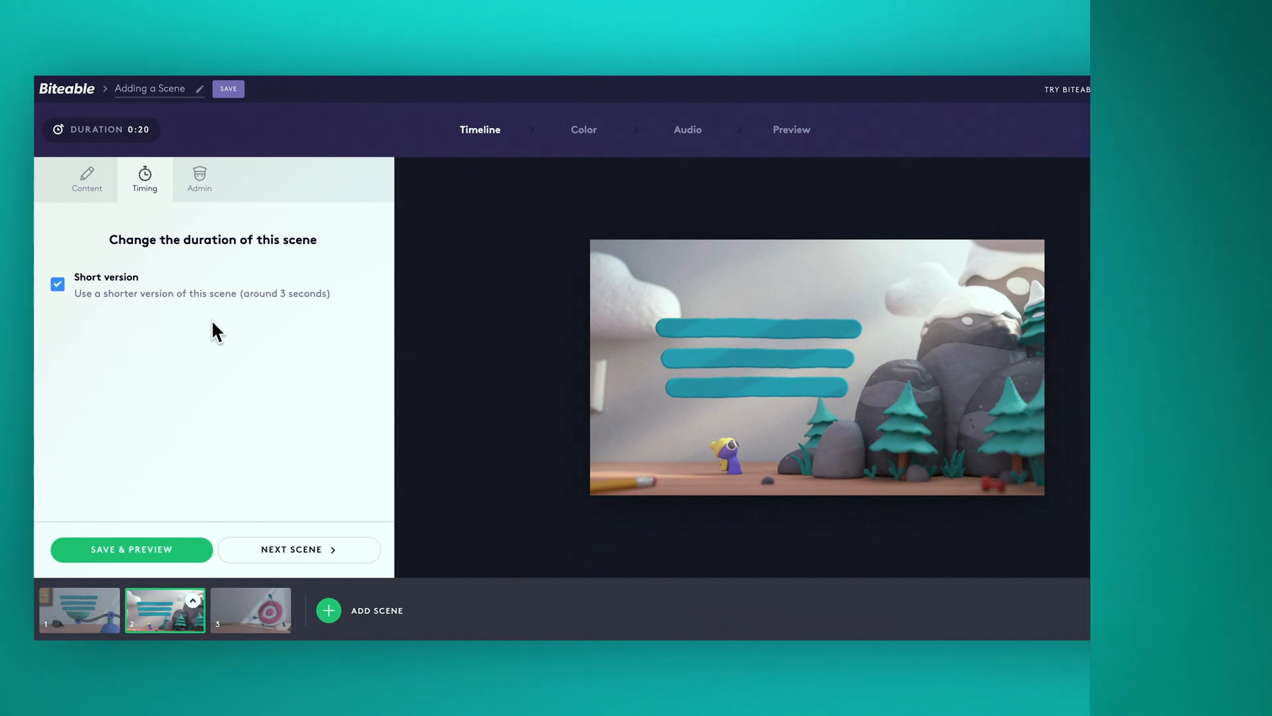
left_click(86, 179)
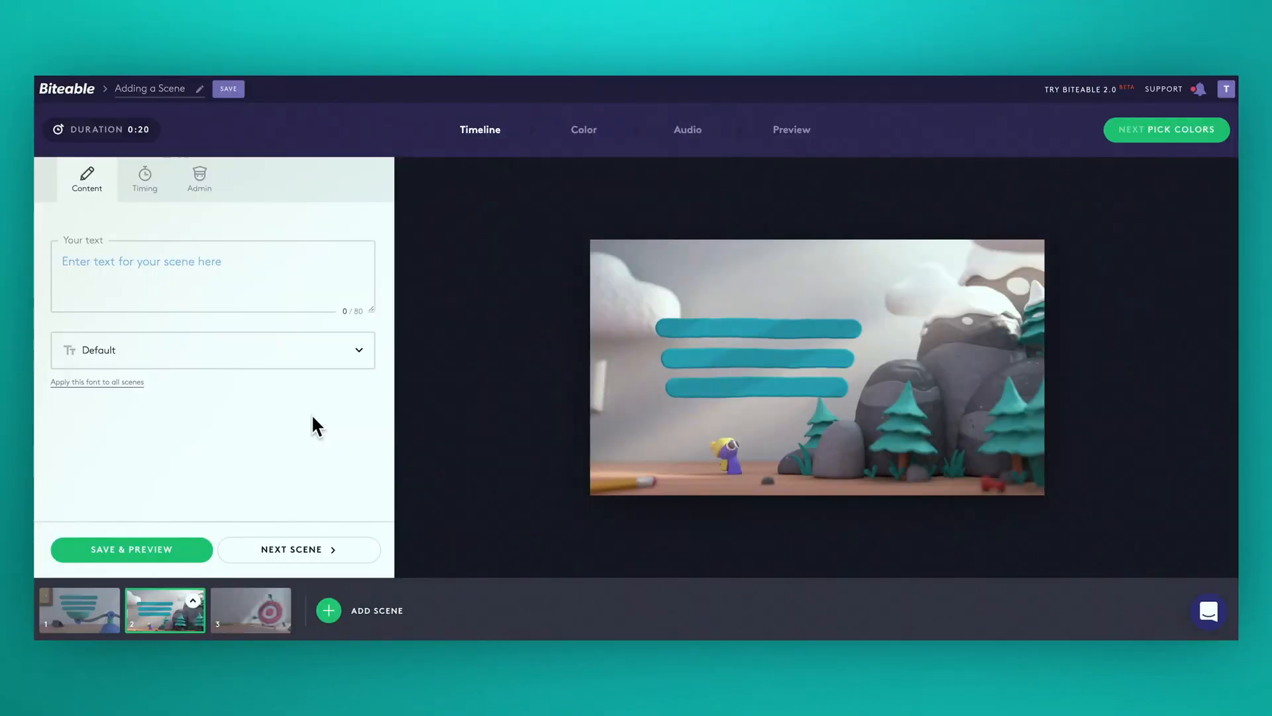
mouse_move(269, 244)
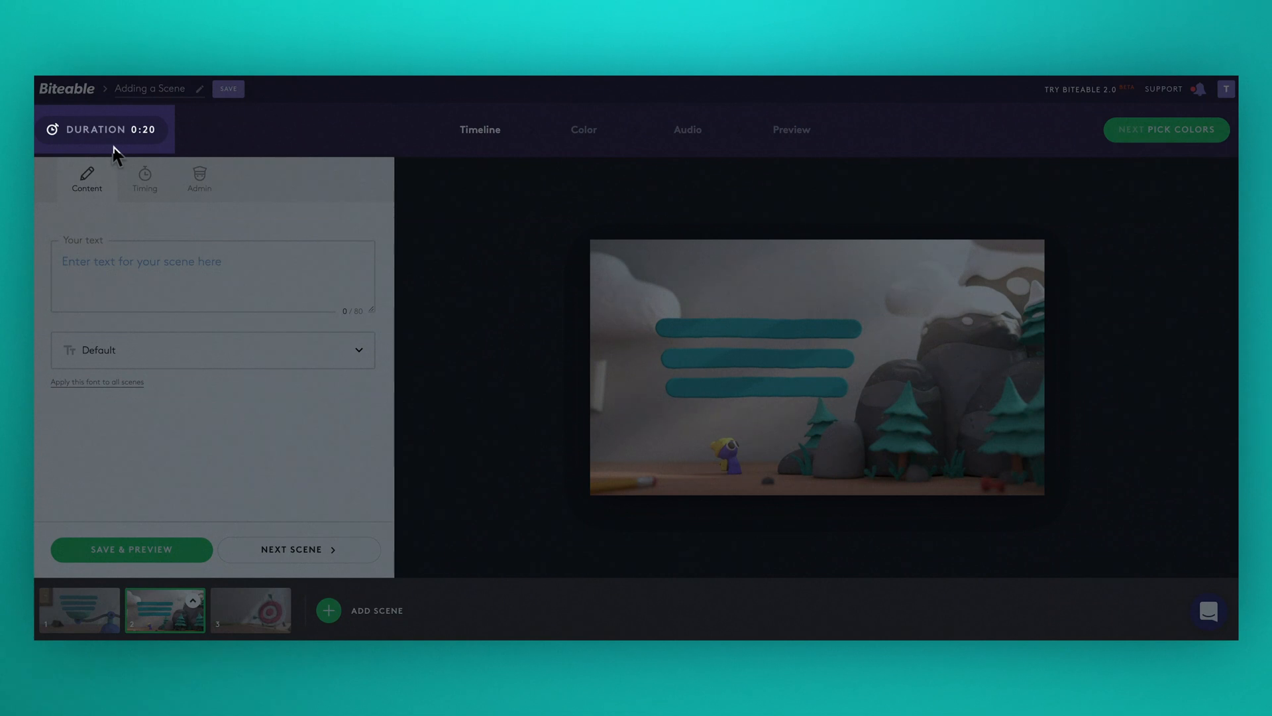
mouse_move(154, 157)
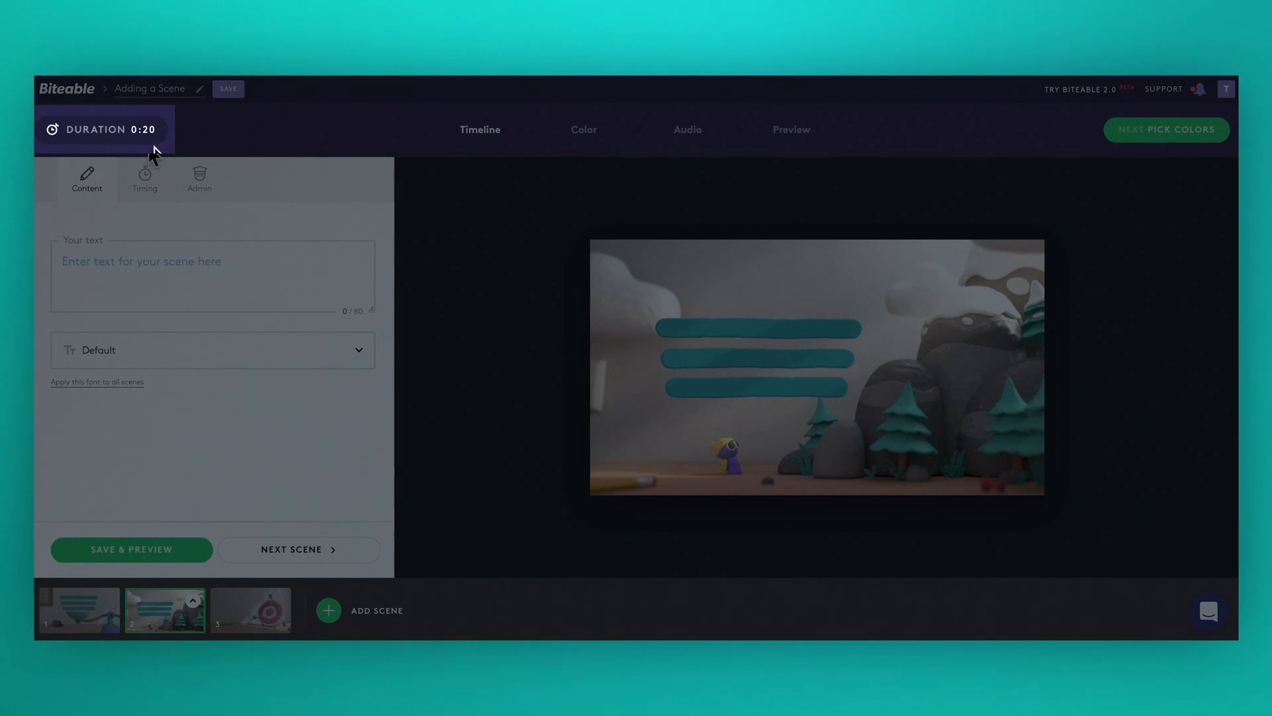